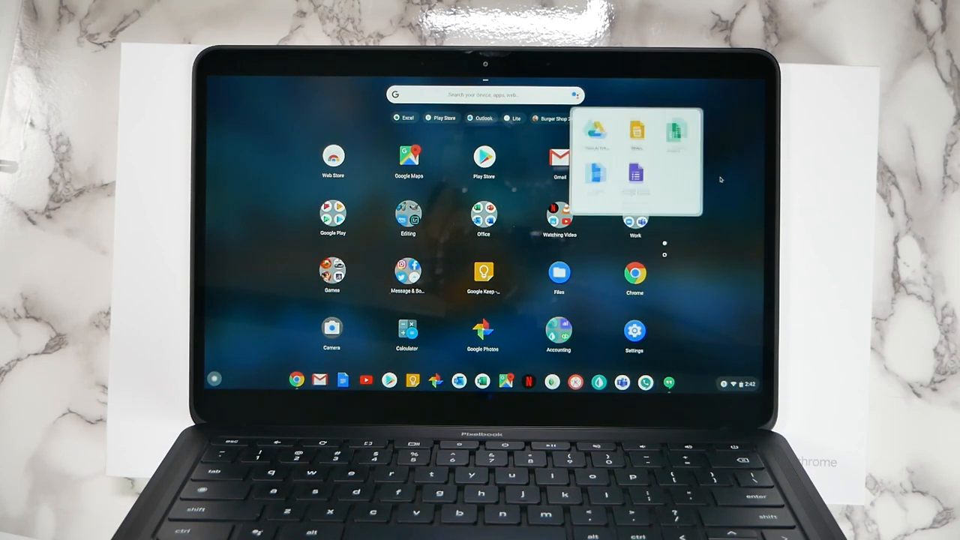
# - Close the Office apps folder and expand the Editing folder of photo and video apps
pyautogui.click(720, 180)
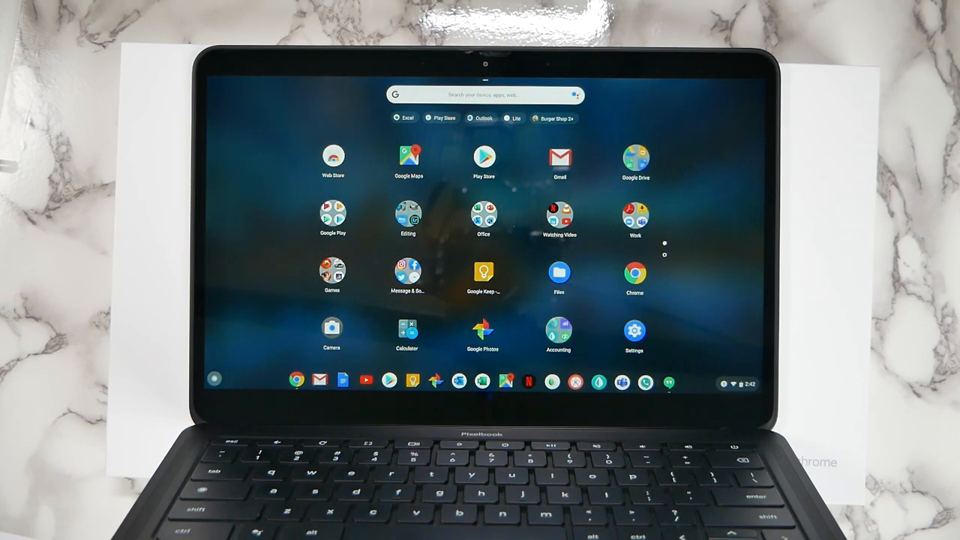
pyautogui.click(483, 216)
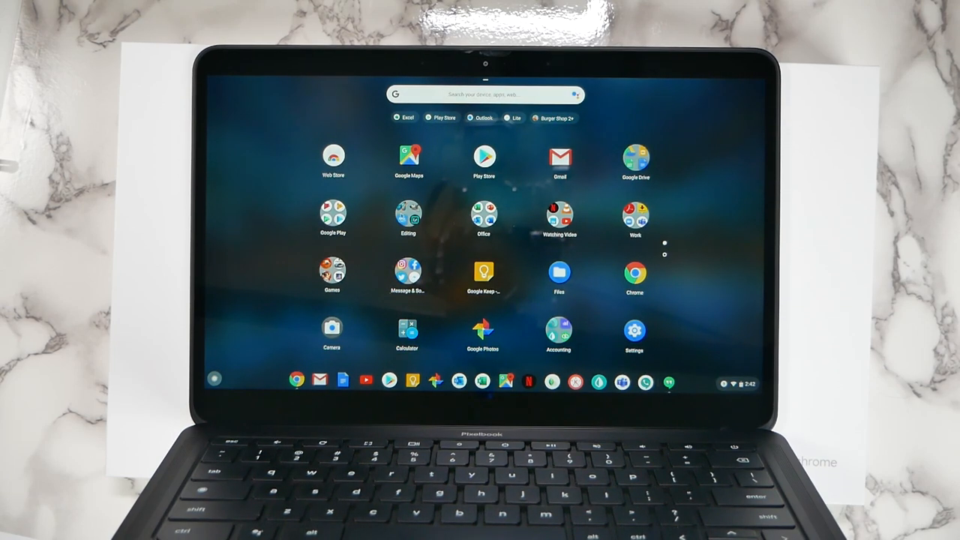
pyautogui.click(408, 213)
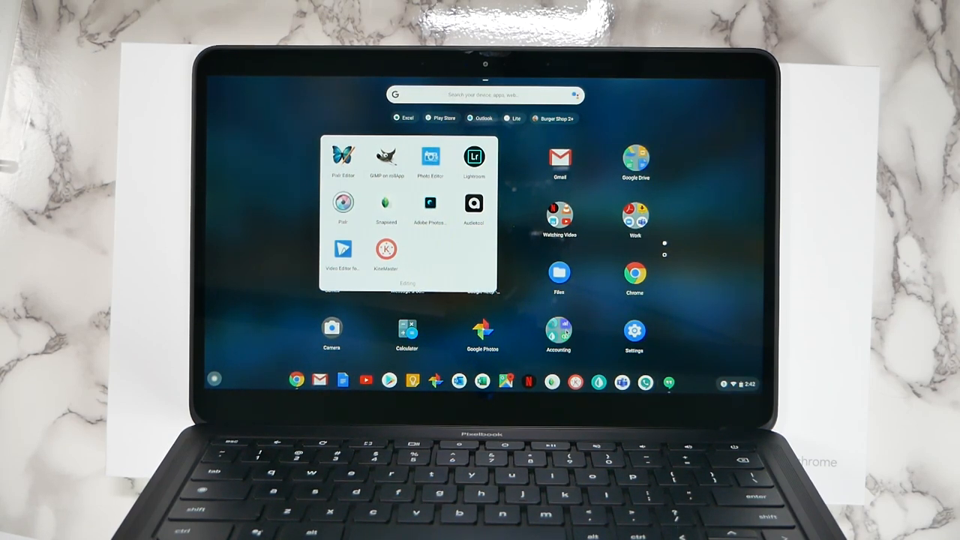
# - Close Editing, view the Work folder's meeting apps, then return to the folder grid
pyautogui.click(558, 333)
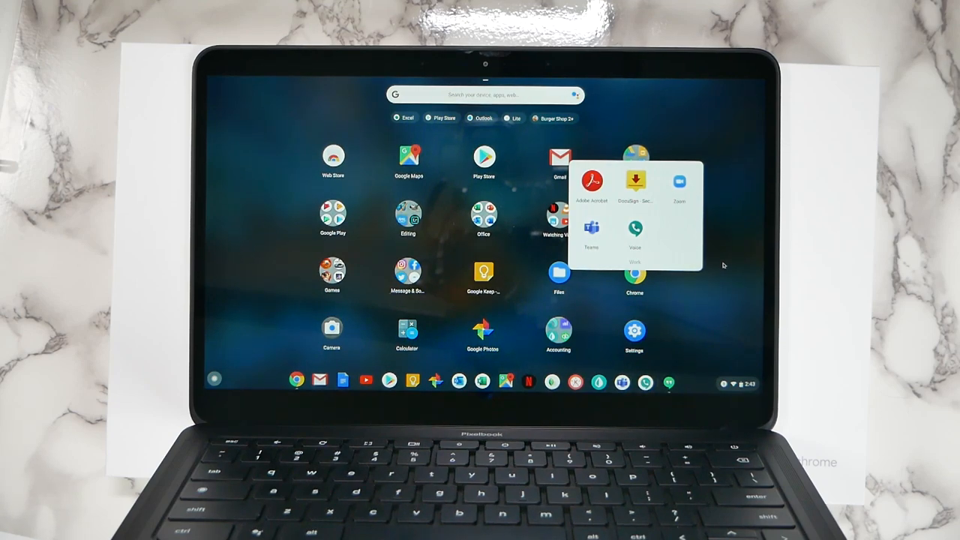
pyautogui.click(723, 265)
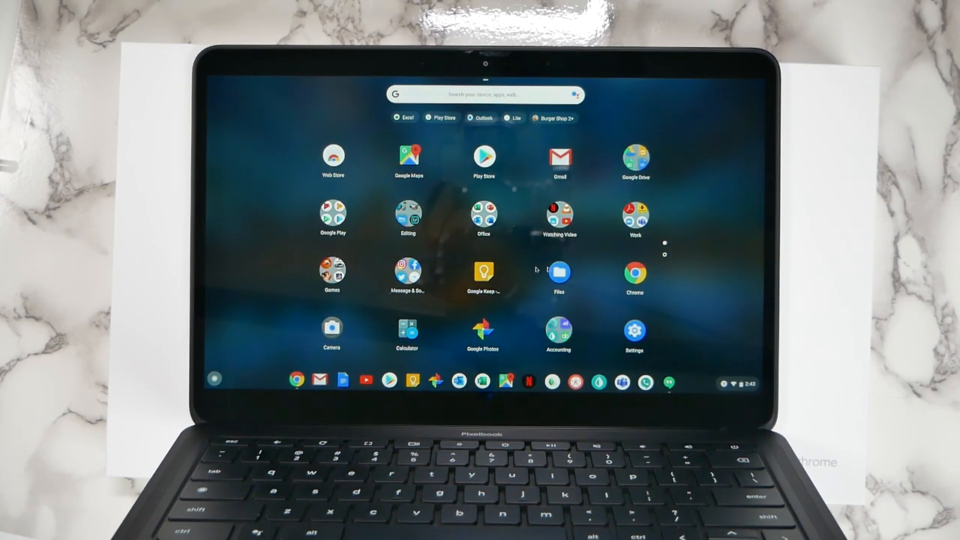
pyautogui.click(408, 276)
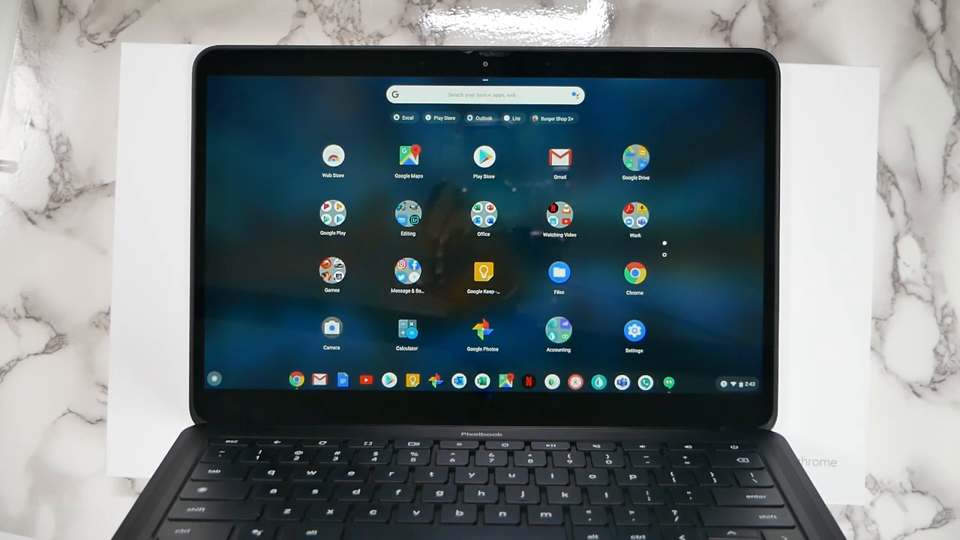
# - Launch Chrome from the shelf and reach the Parts album in Google Play Music
pyautogui.click(331, 273)
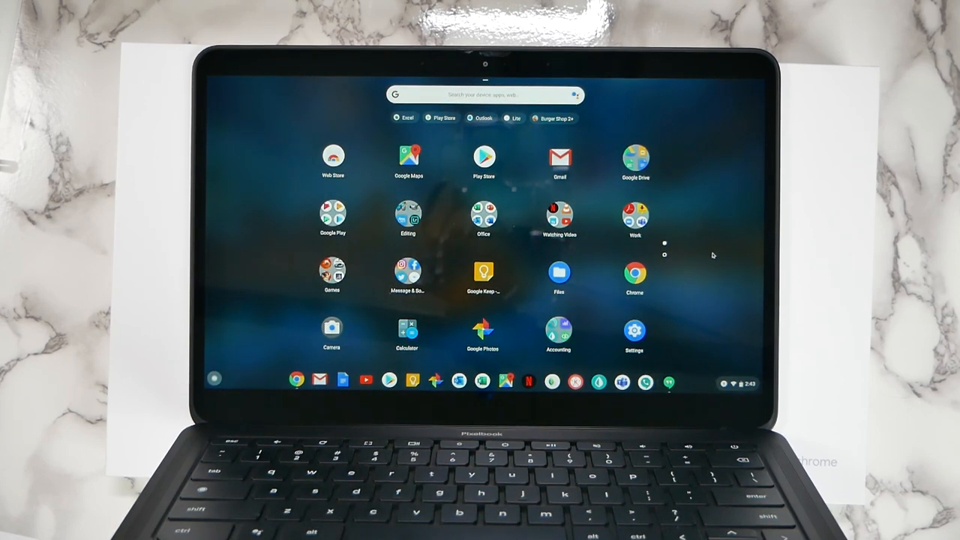
pyautogui.moveTo(667, 243)
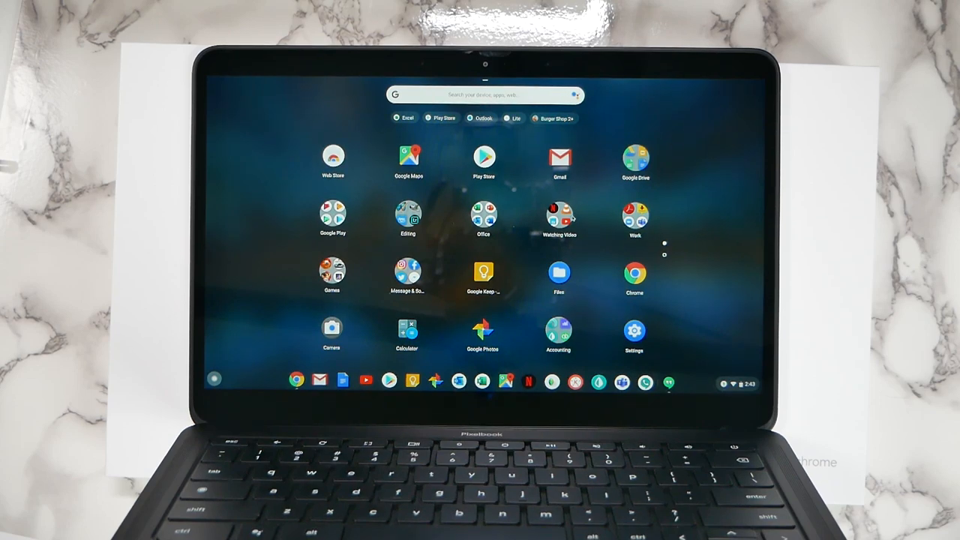
pyautogui.click(558, 217)
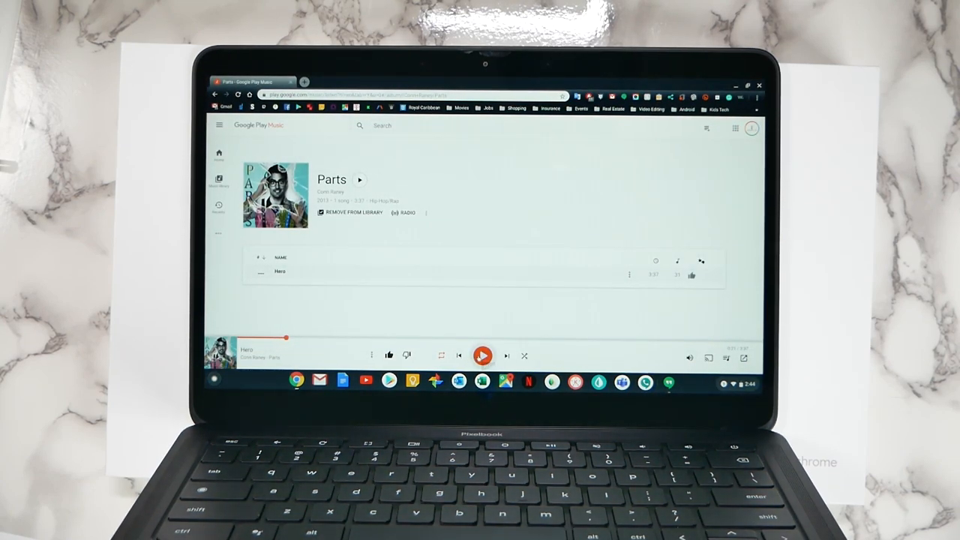
# - Play Parts briefly with the status and media panel shown, then pause it
pyautogui.click(483, 356)
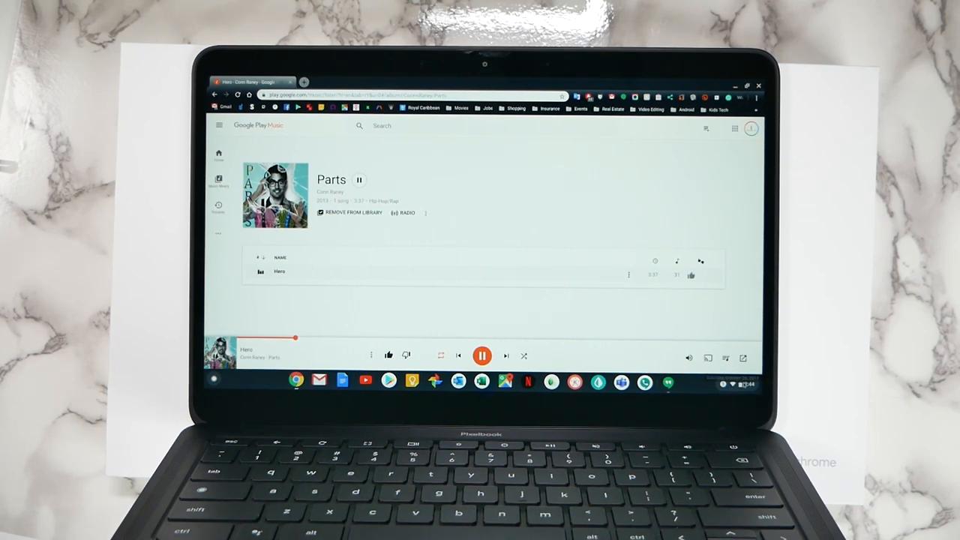
pyautogui.click(738, 384)
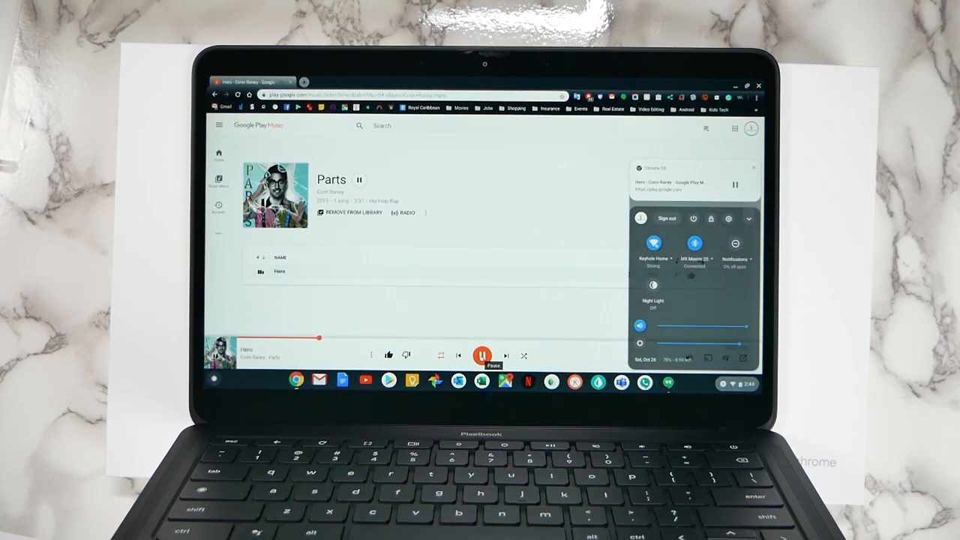
pyautogui.click(483, 354)
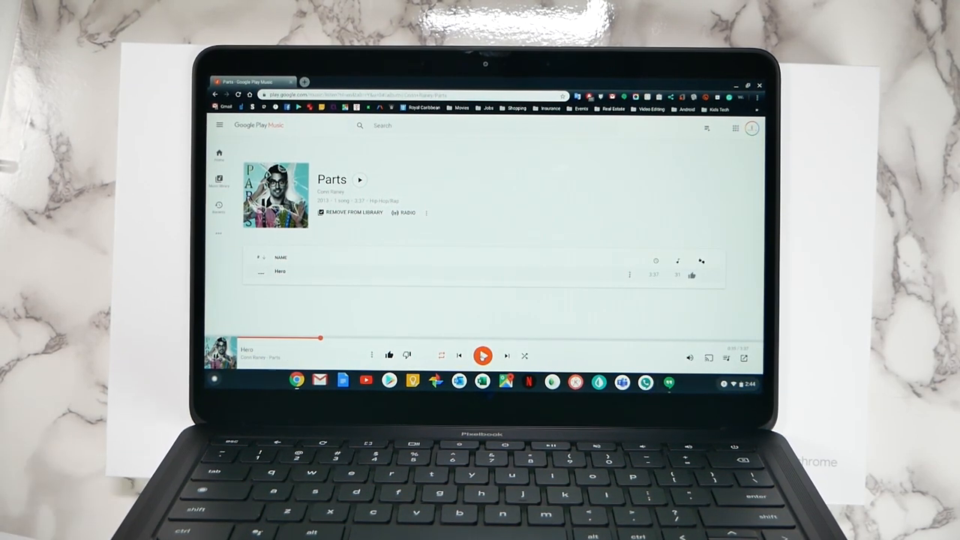